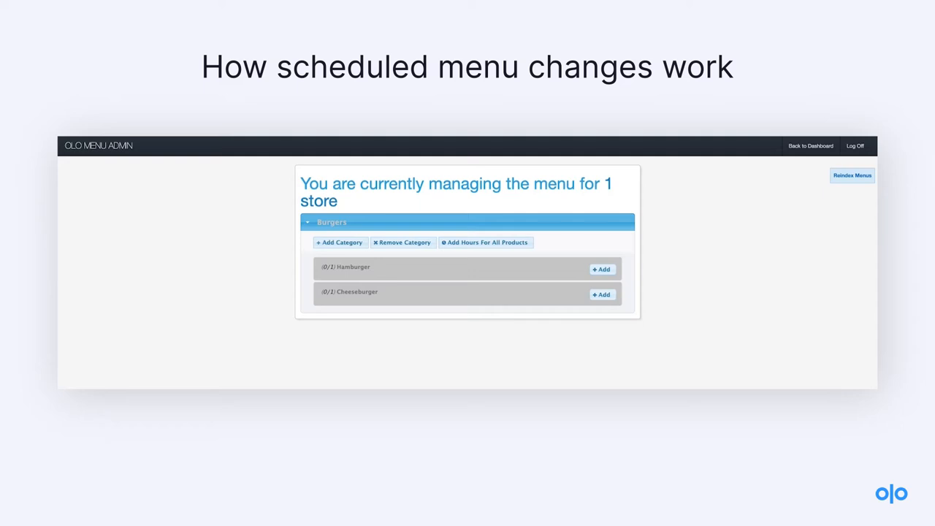
mouse_move(403, 245)
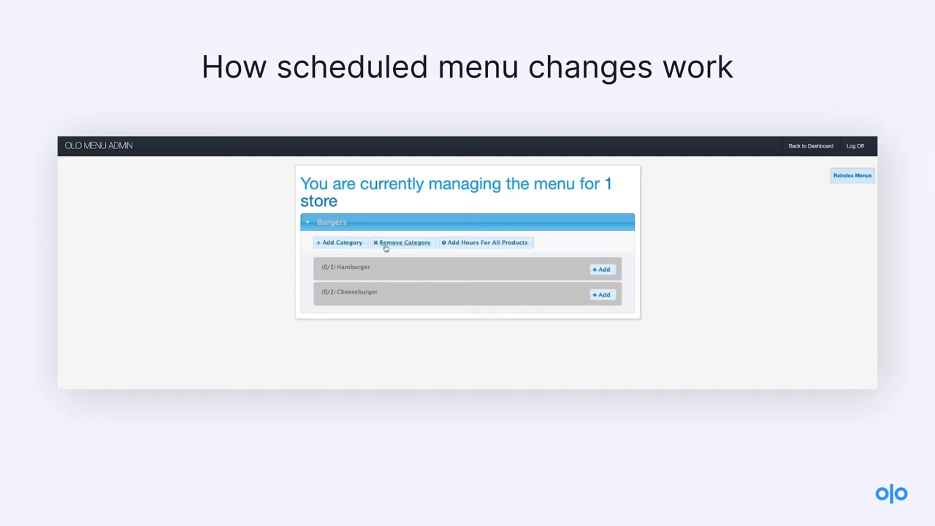
mouse_move(603, 269)
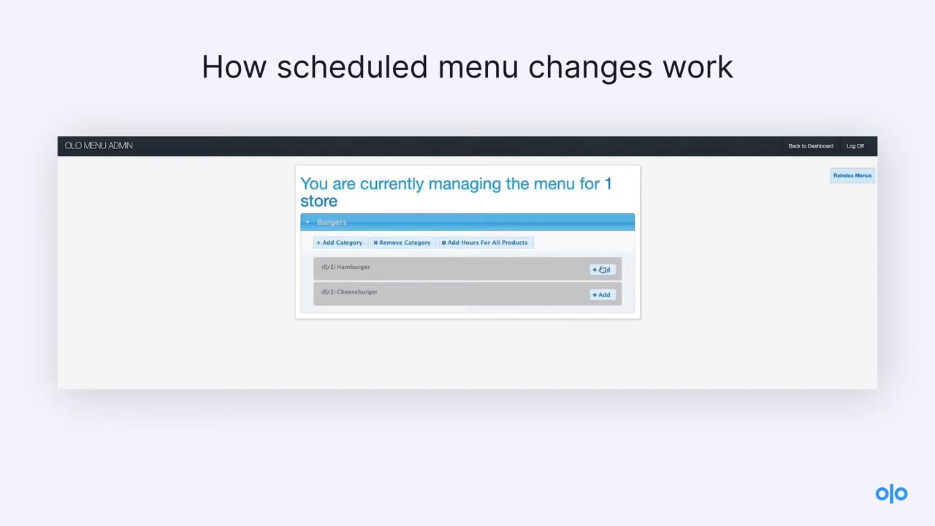
- Schedule the Hamburger with a later live date in Burgers
left_click(601, 269)
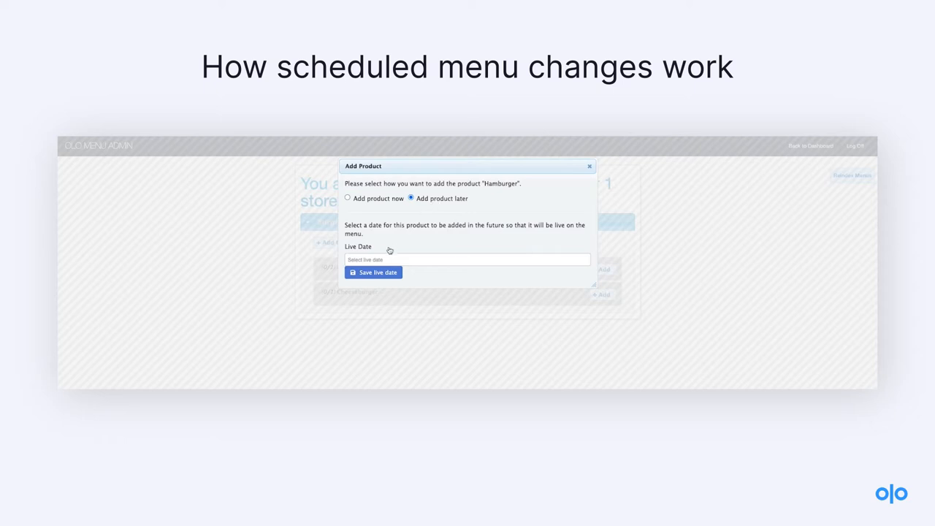
left_click(468, 259)
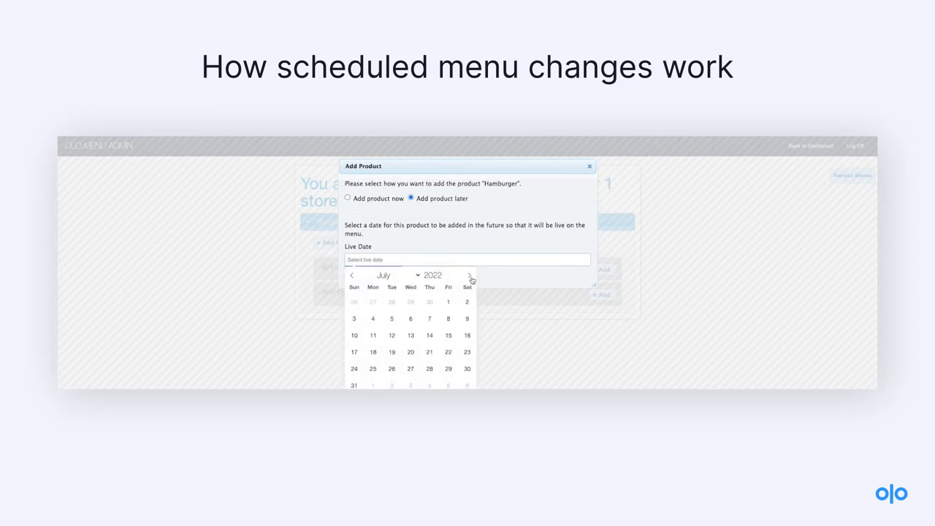
left_click(469, 276)
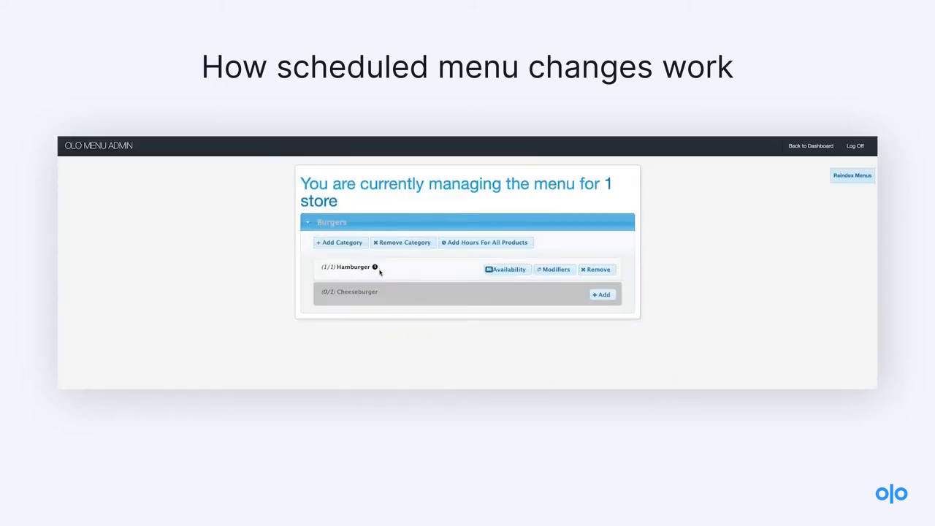
mouse_move(435, 270)
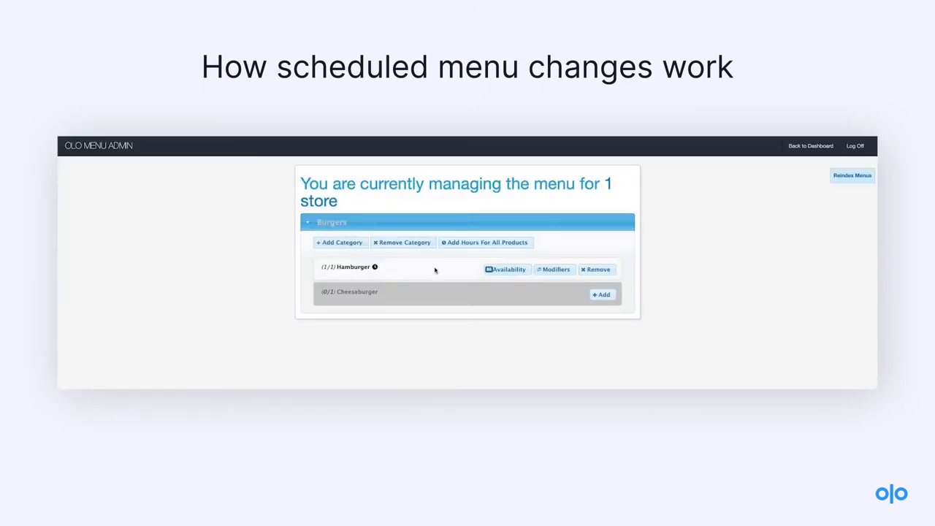